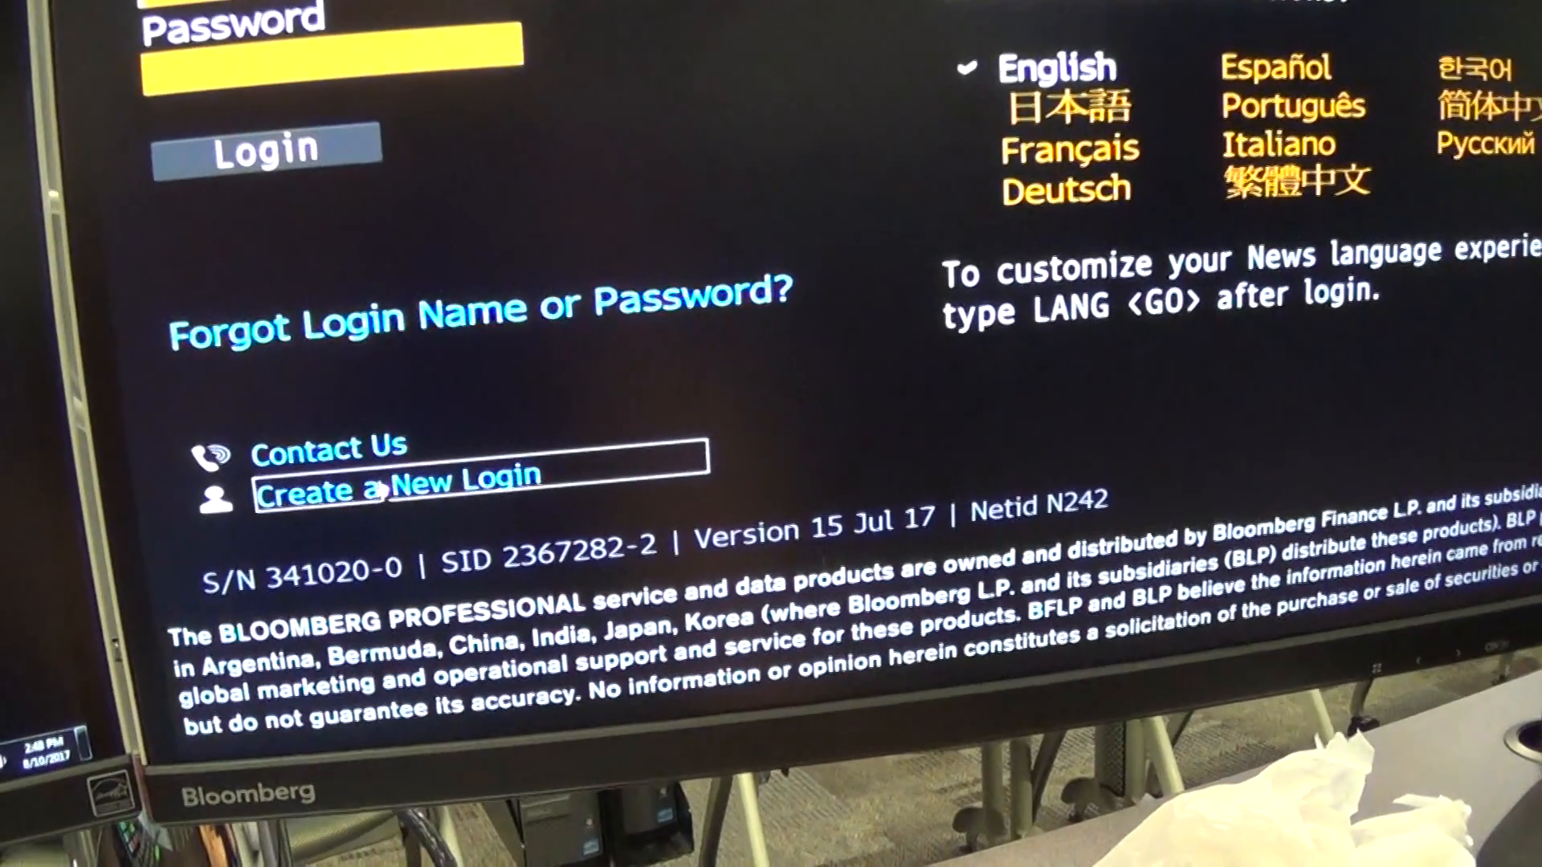
Step: Begin creating a new login from the Bloomberg login screen
left_click(398, 488)
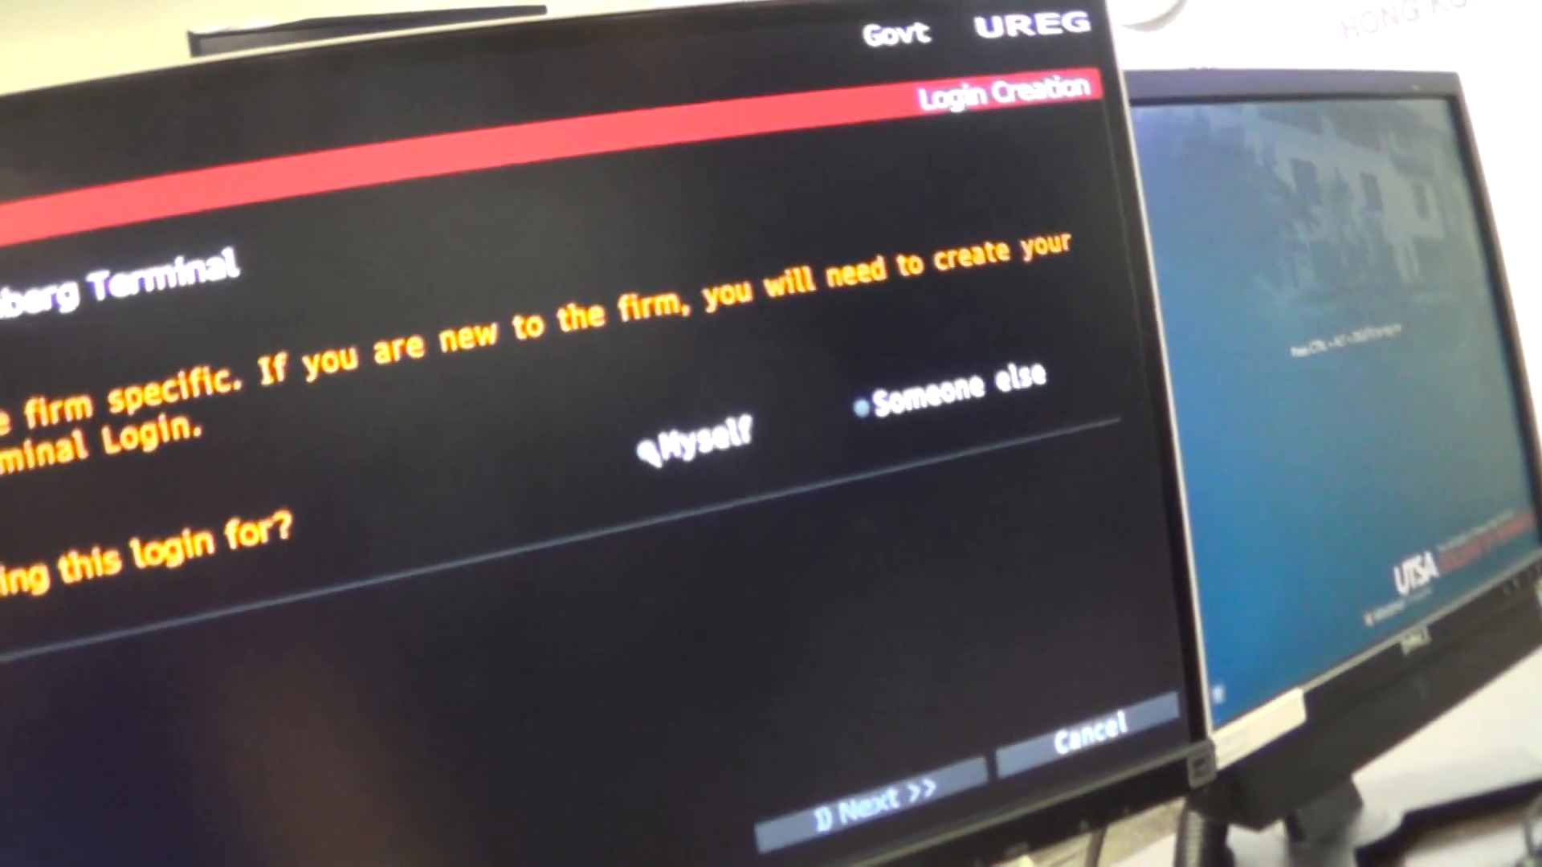
Step: Choose 'Myself' and 'No' for previous Terminal user, then proceed to the next step
left_click(689, 437)
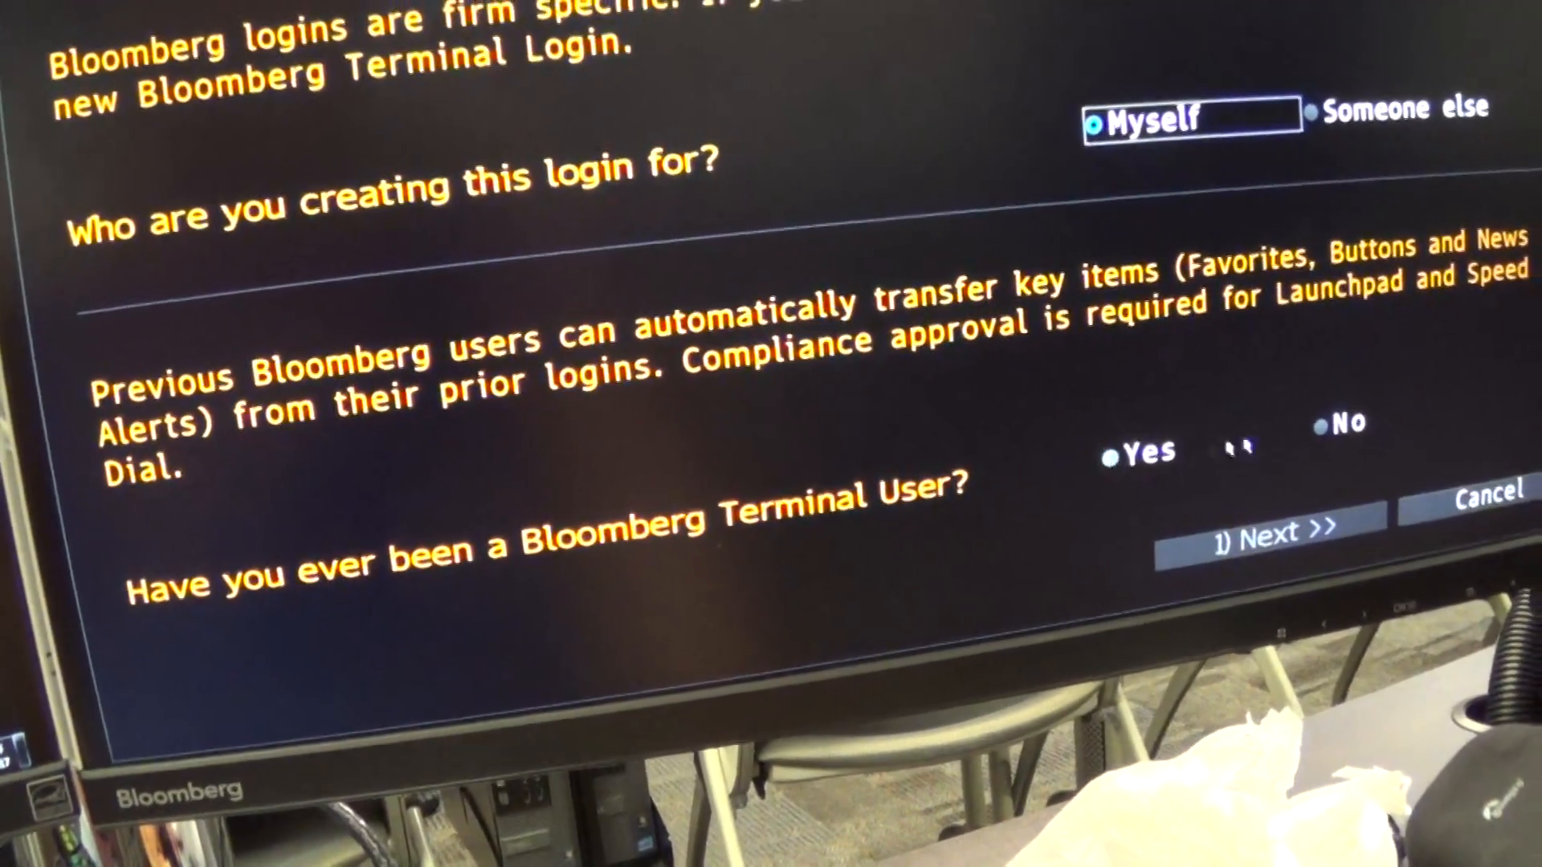
left_click(1328, 425)
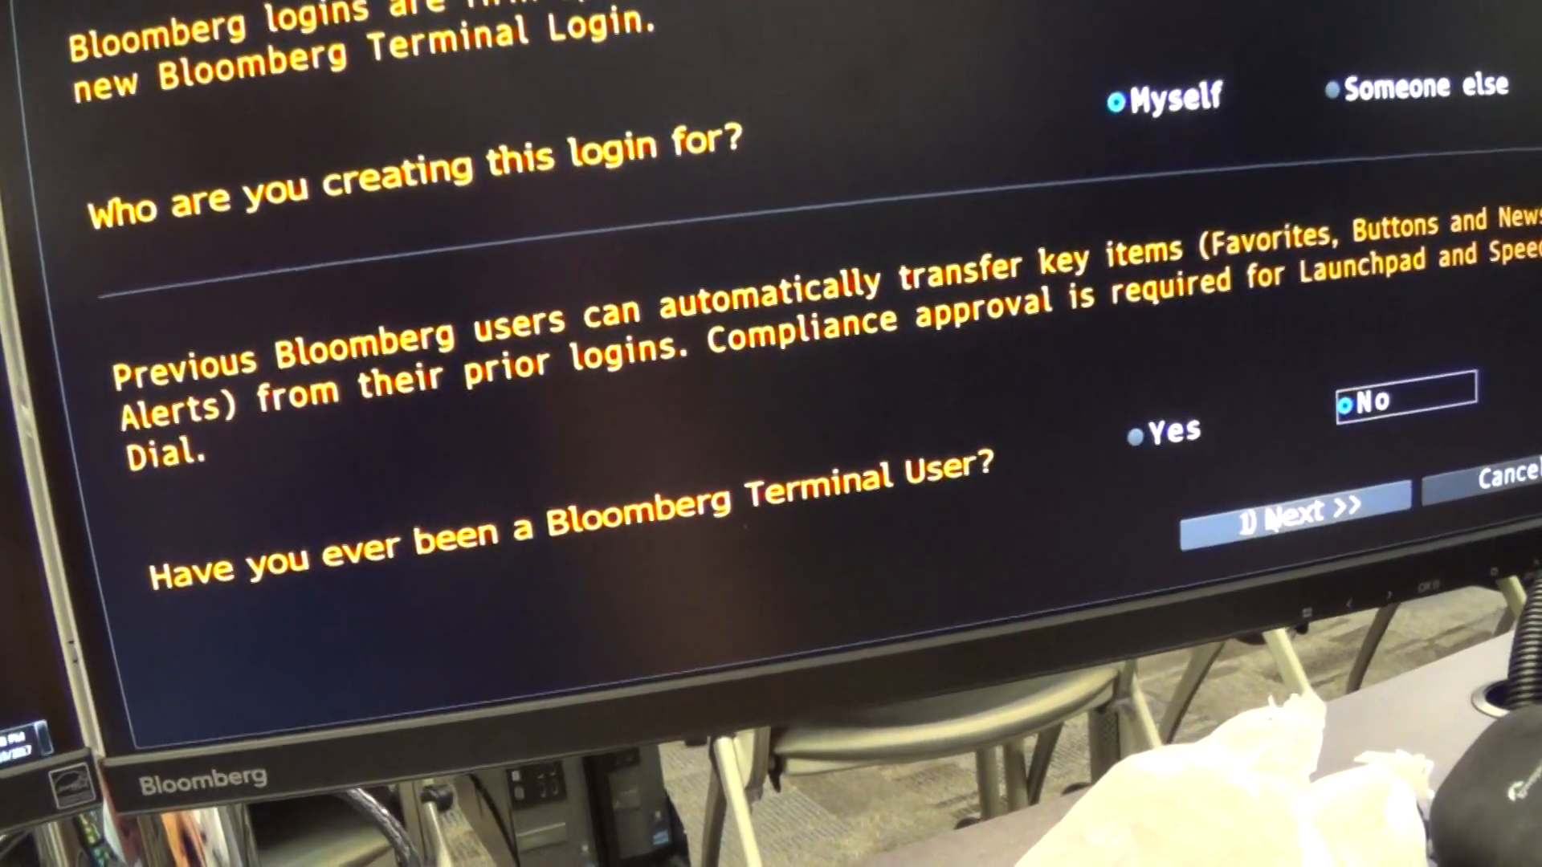
left_click(1289, 512)
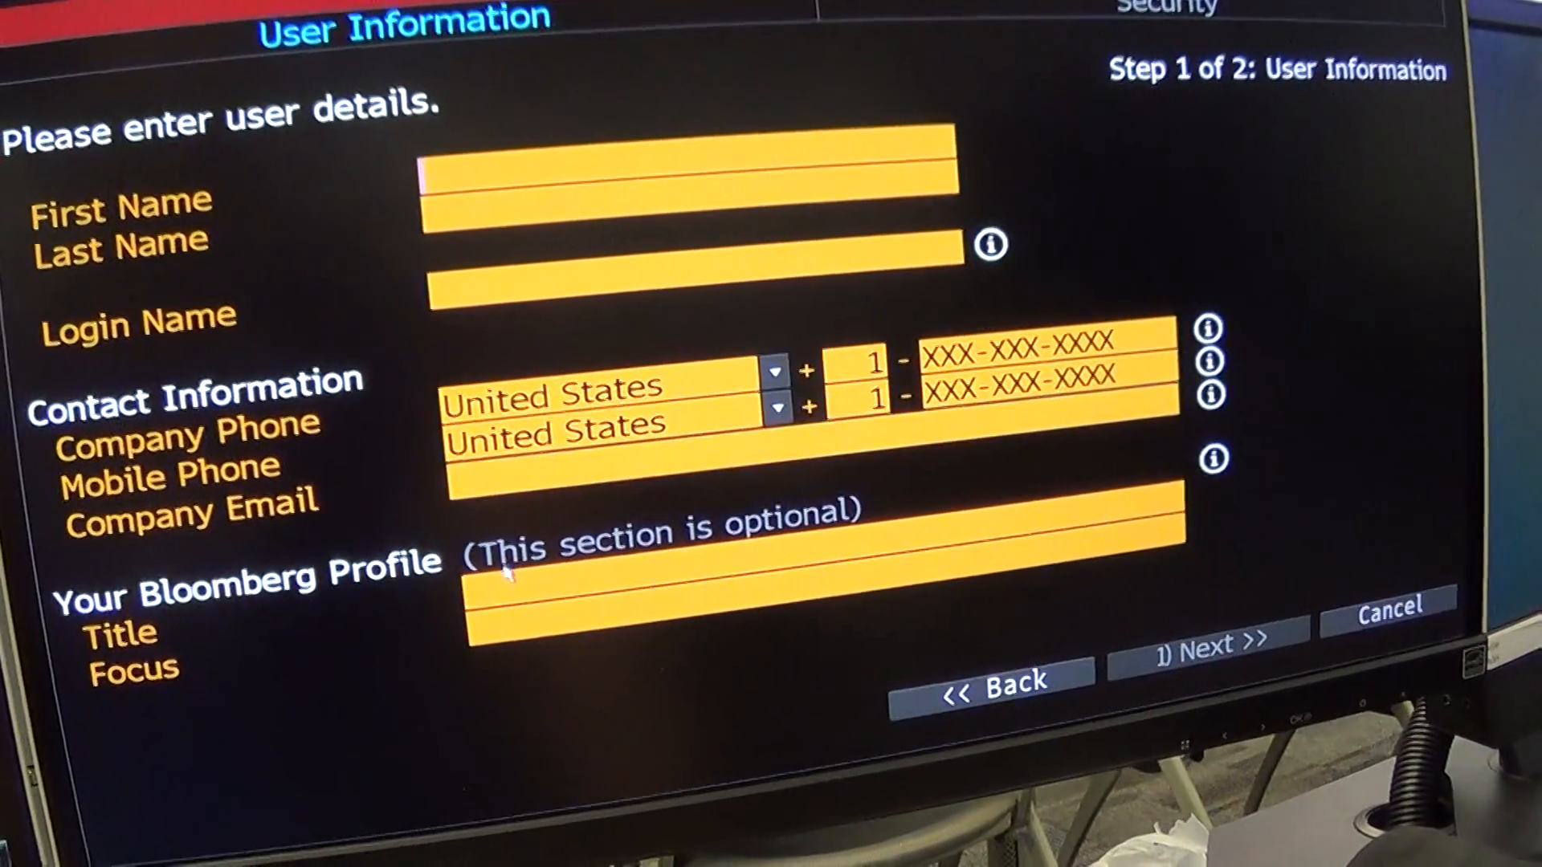
Step: Select the Company Email field on the User Information form
left_click(589, 482)
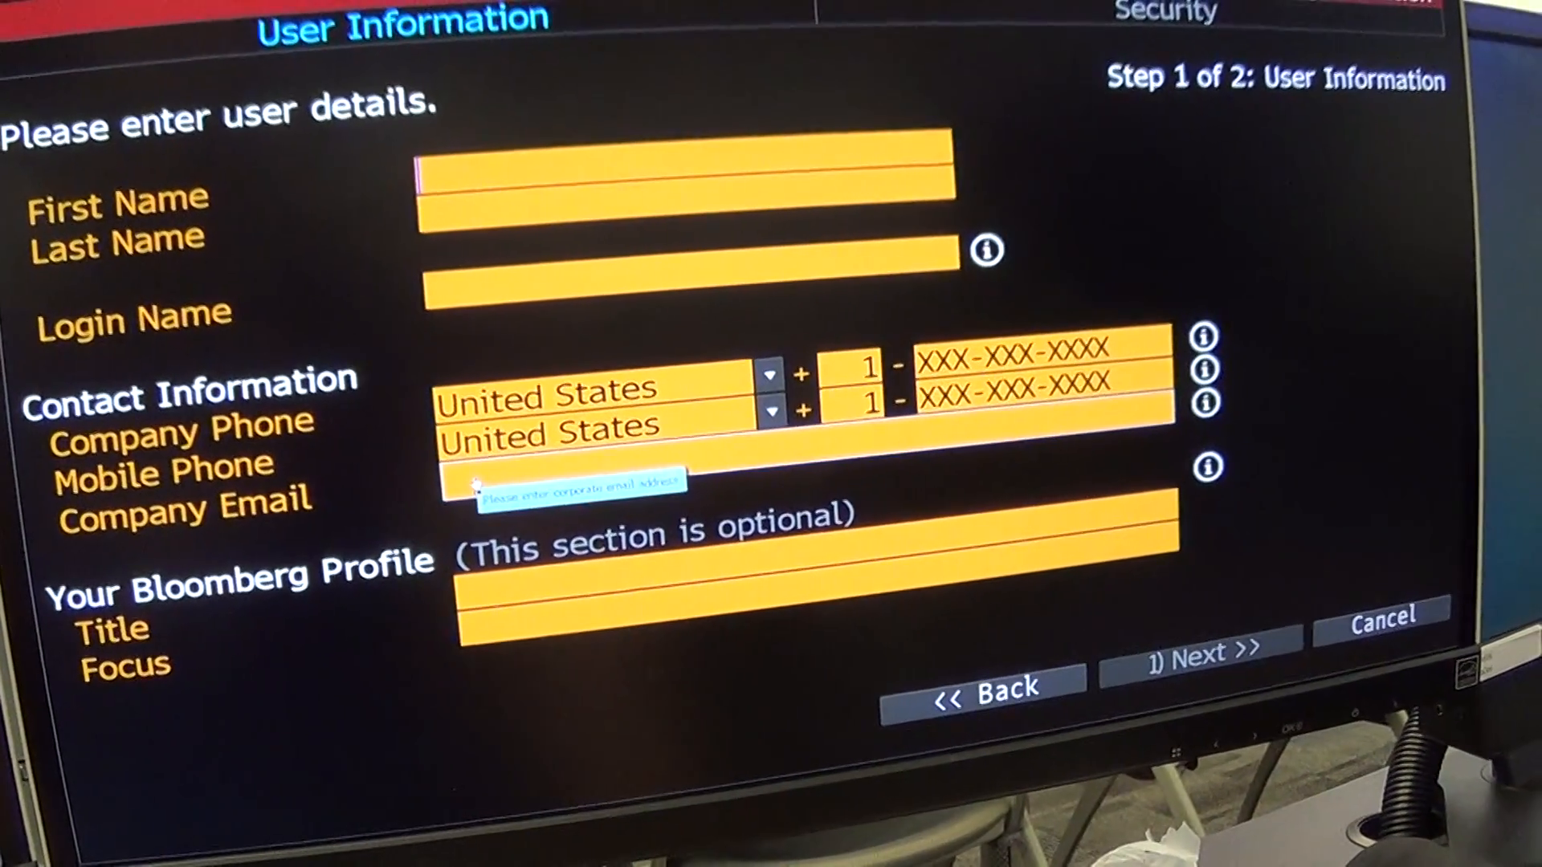